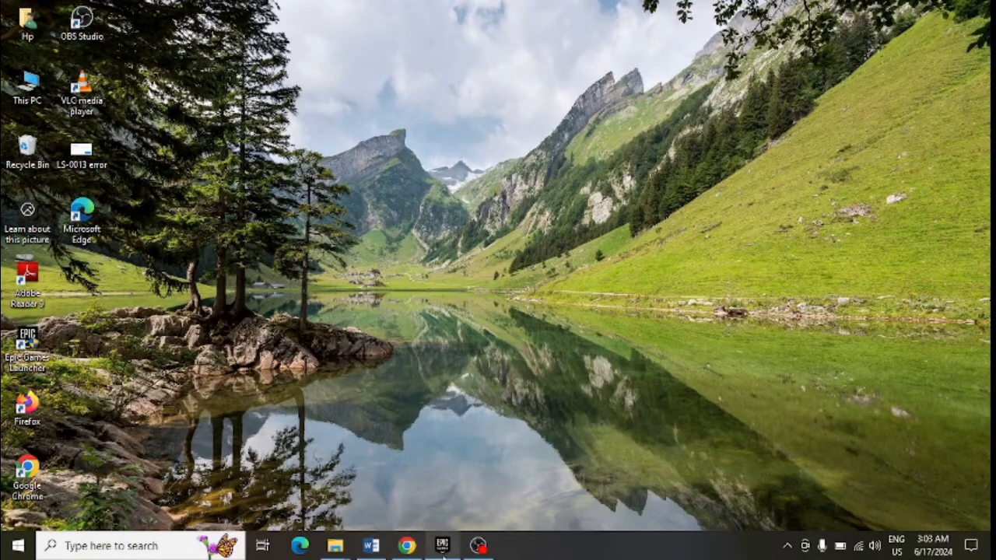
- Bring up the Epic Games Launcher from the taskbar and close it
{"action": "left_click", "coordinate": [443, 544]}
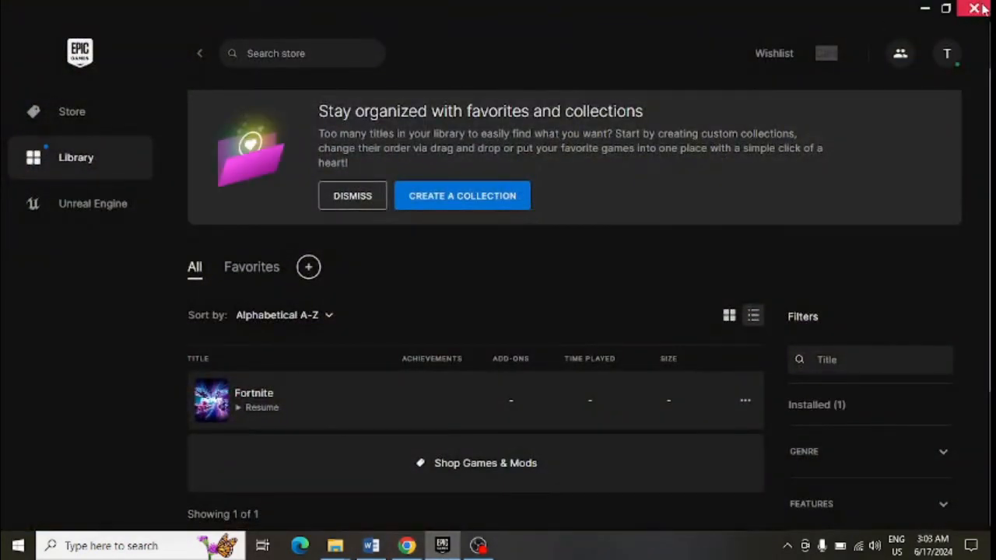
{"action": "left_click", "coordinate": [982, 10]}
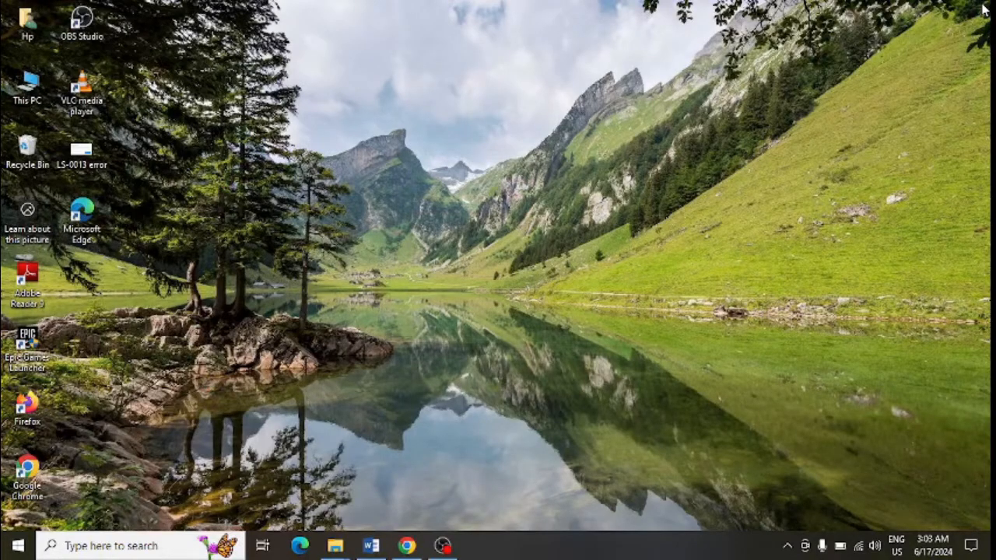
{"action": "mouse_move", "coordinate": [443, 269]}
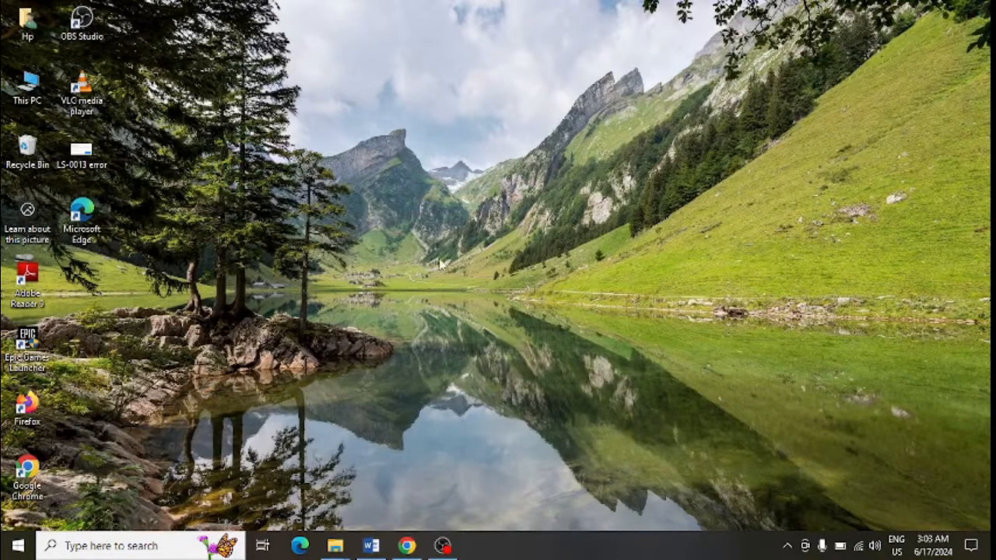
- Search 'comm' and run Command Prompt as administrator
{"action": "type", "text": "comm"}
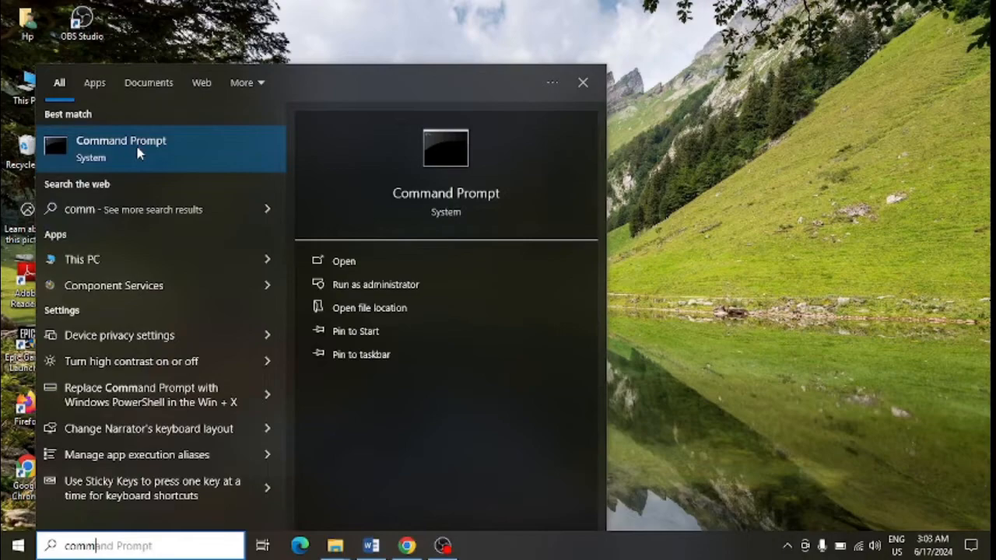
{"action": "right_click", "coordinate": [138, 152]}
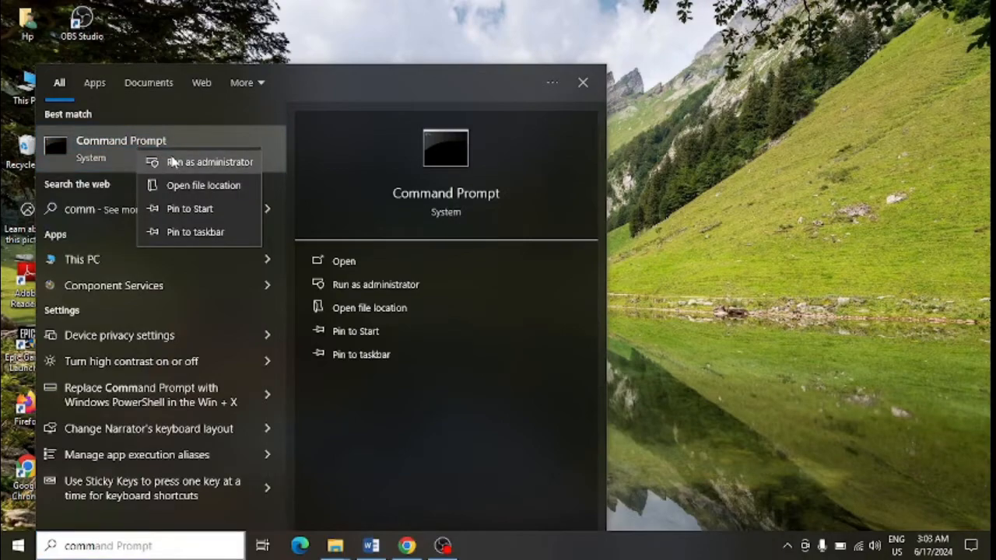
{"action": "left_click", "coordinate": [208, 162]}
{"action": "type", "text": "sfc/scannow"}
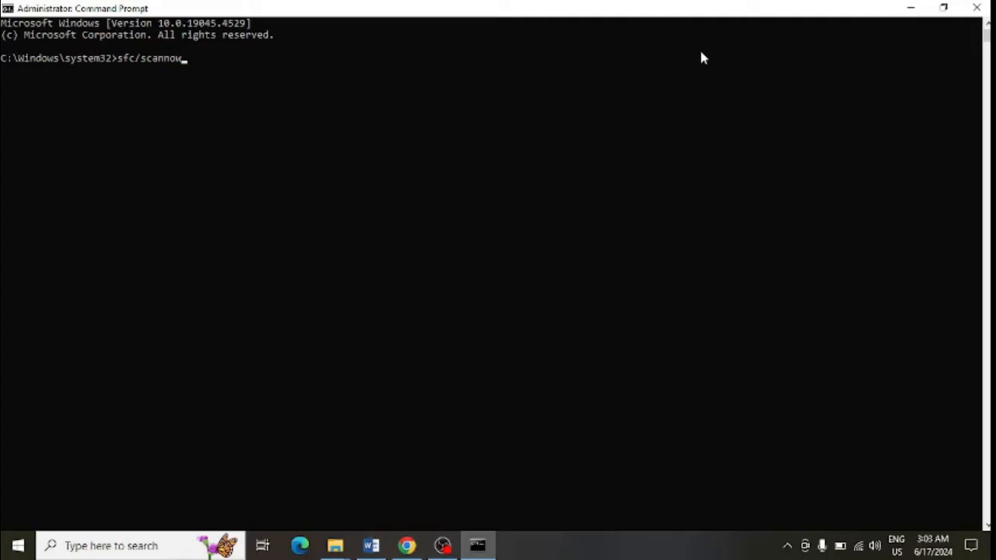
- Run sfc /scannow in the administrator Command Prompt
{"action": "key", "text": "enter"}
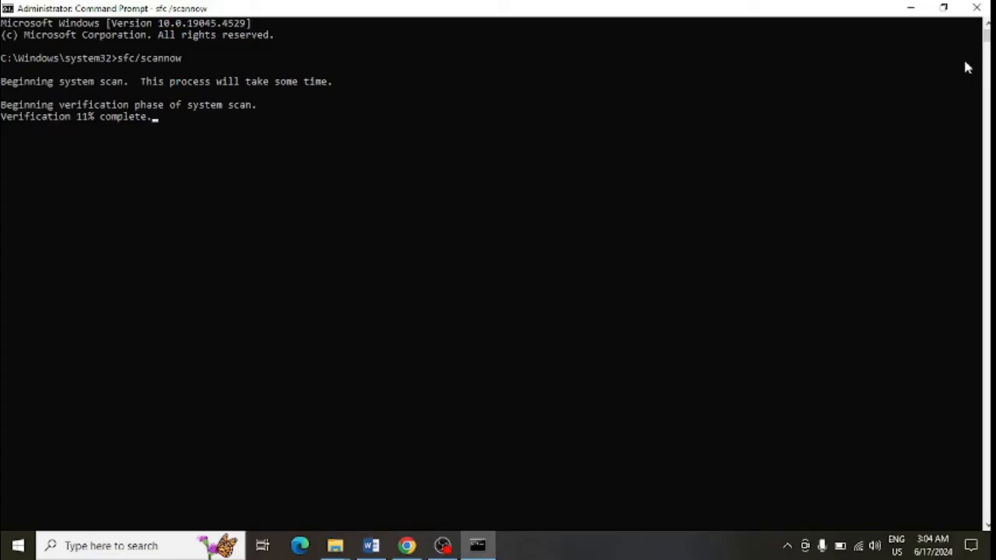
{"action": "mouse_move", "coordinate": [717, 102]}
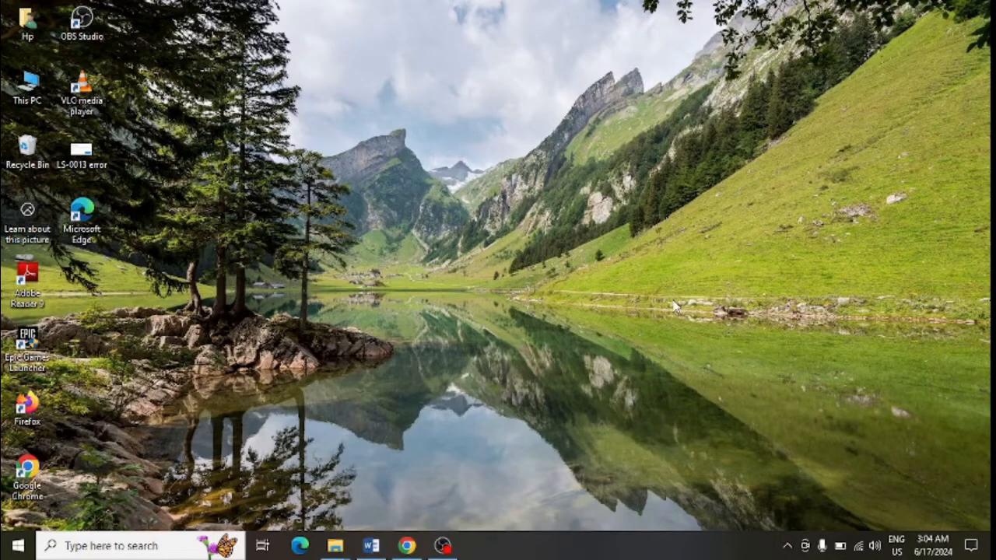
- Select Epic Online Services under Control Panel's Uninstall a program and uninstall it
{"action": "left_click", "coordinate": [125, 545]}
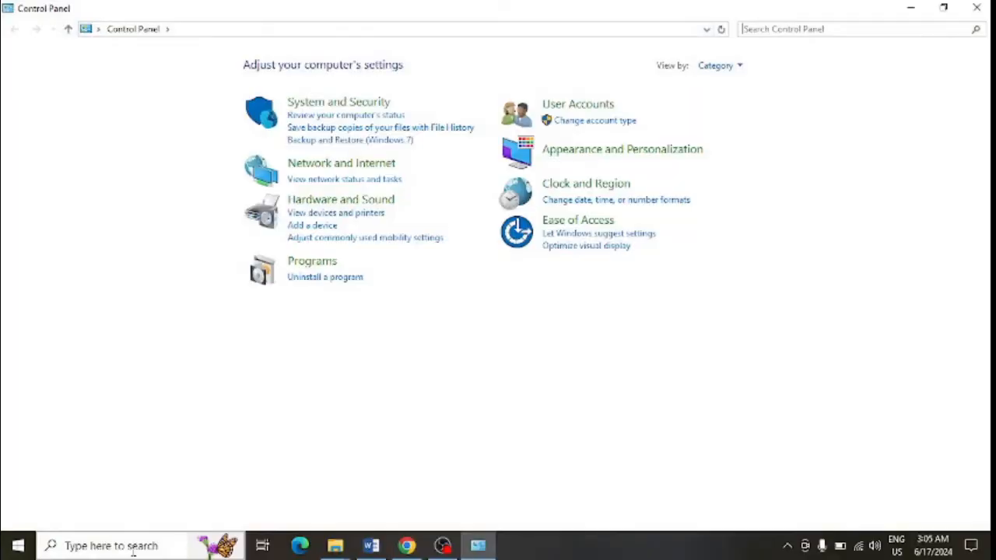
{"action": "mouse_move", "coordinate": [301, 287]}
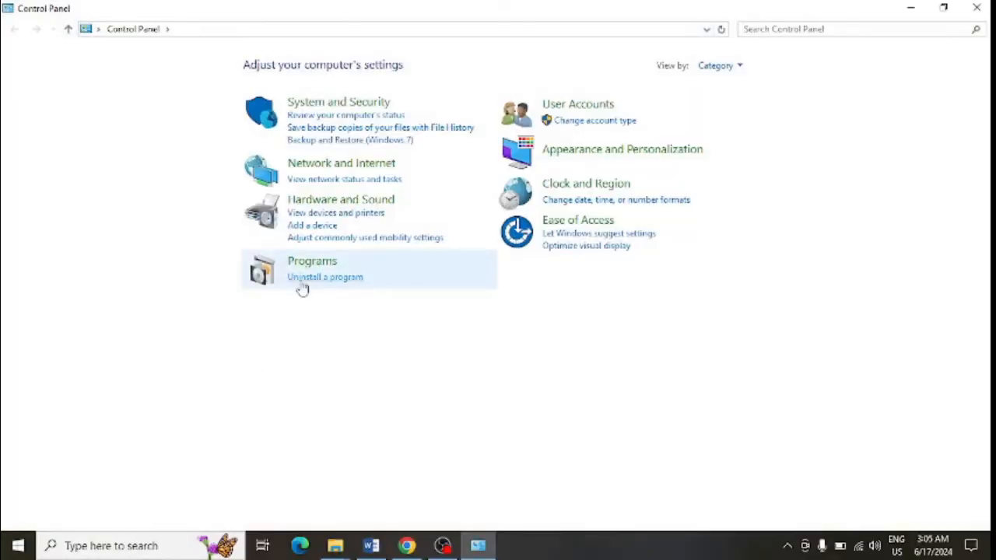
{"action": "left_click", "coordinate": [325, 277]}
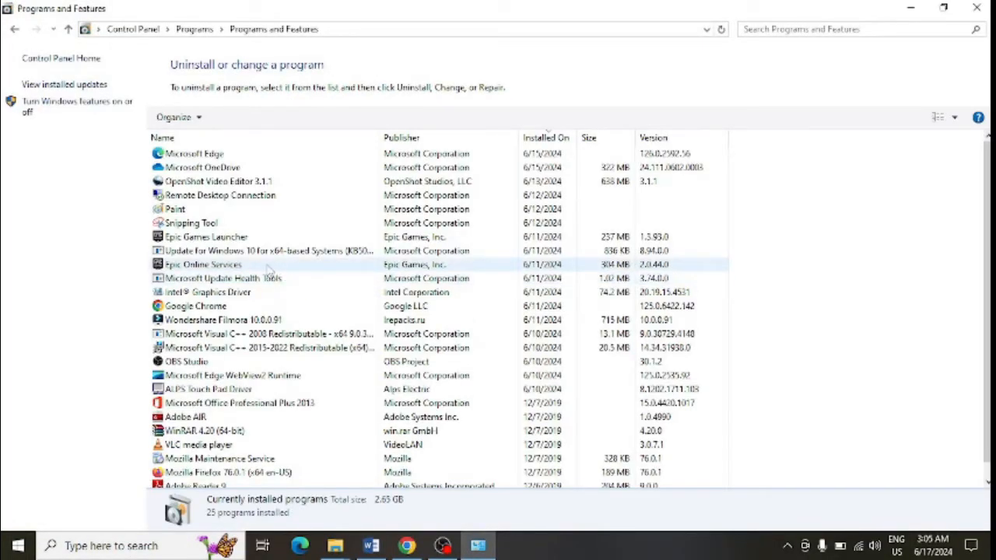
{"action": "left_click", "coordinate": [203, 265]}
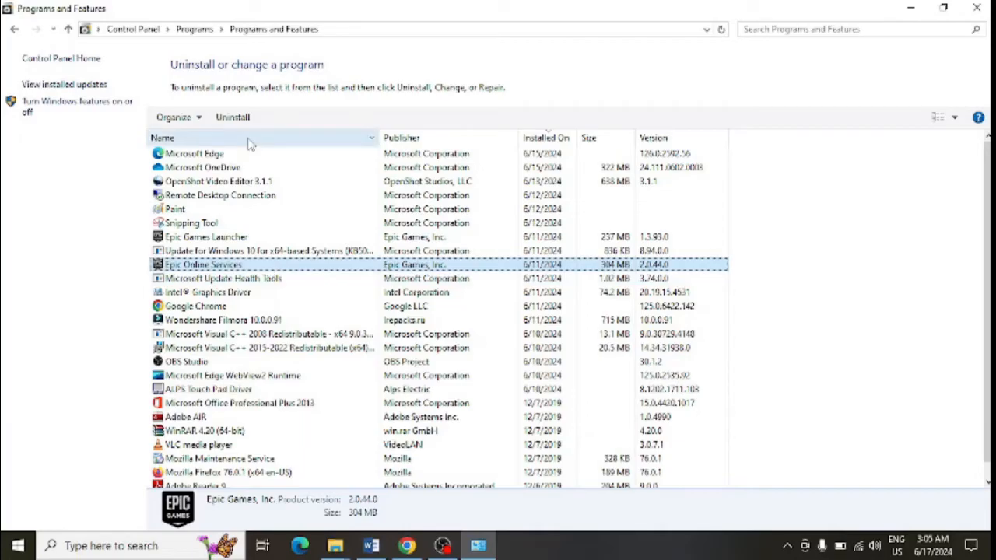
{"action": "mouse_move", "coordinate": [232, 117]}
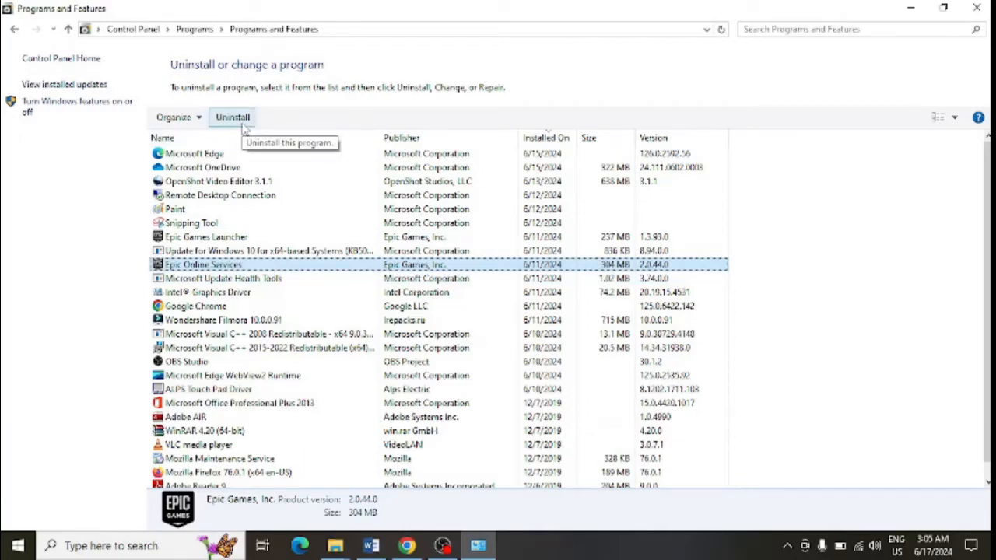
{"action": "left_click", "coordinate": [970, 7]}
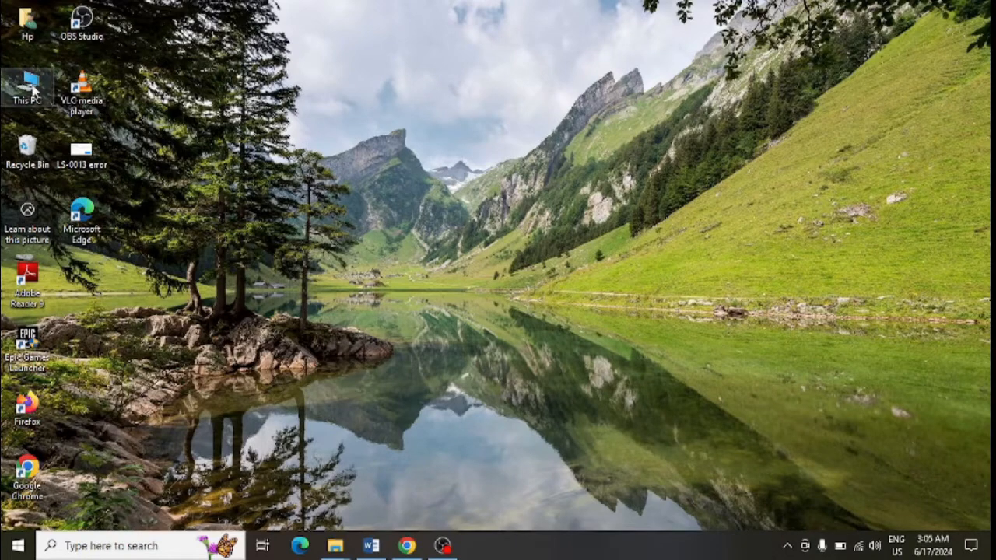
- Browse This PC > Local Disk (C:) > Program Files, maximized, to inspect a folder
{"action": "double_click", "coordinate": [28, 86]}
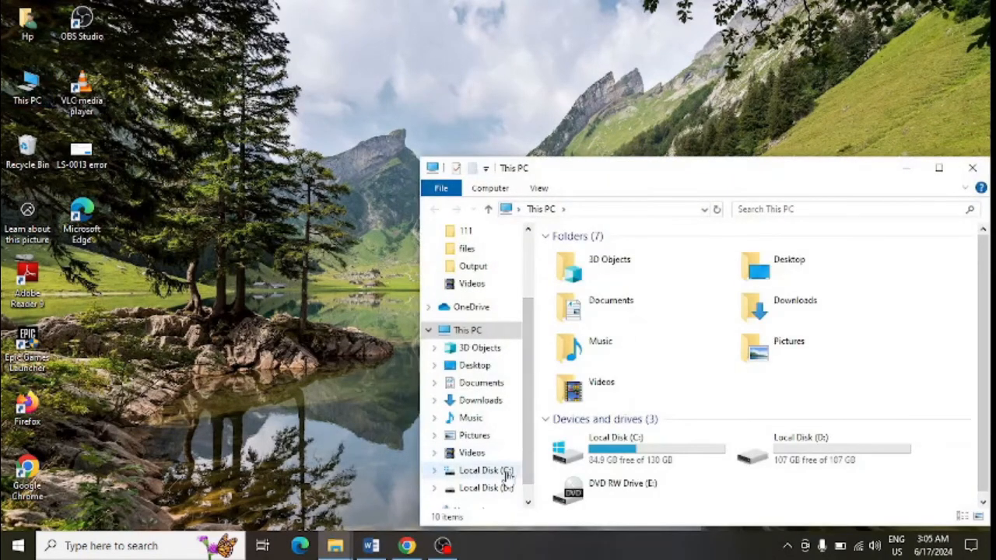
{"action": "double_click", "coordinate": [480, 470]}
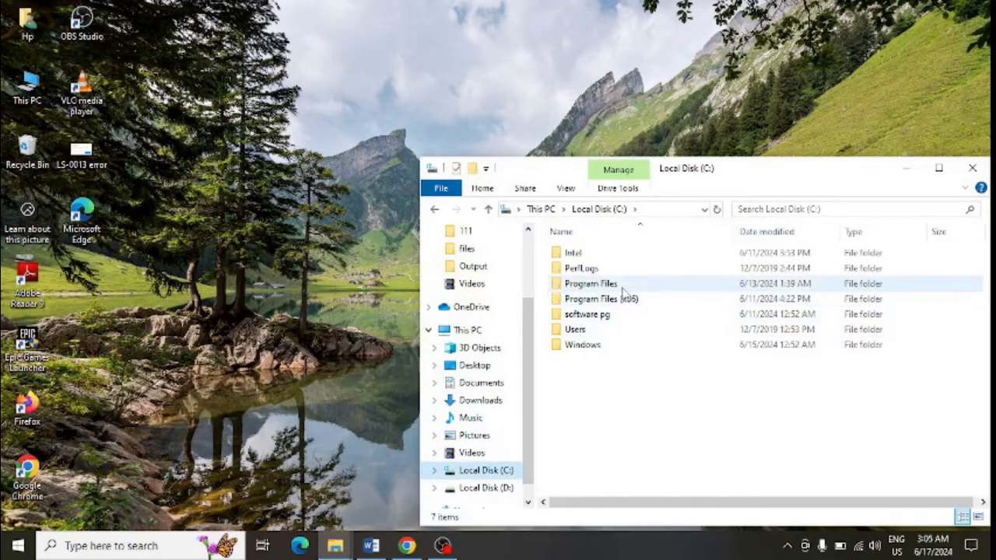
{"action": "double_click", "coordinate": [590, 282]}
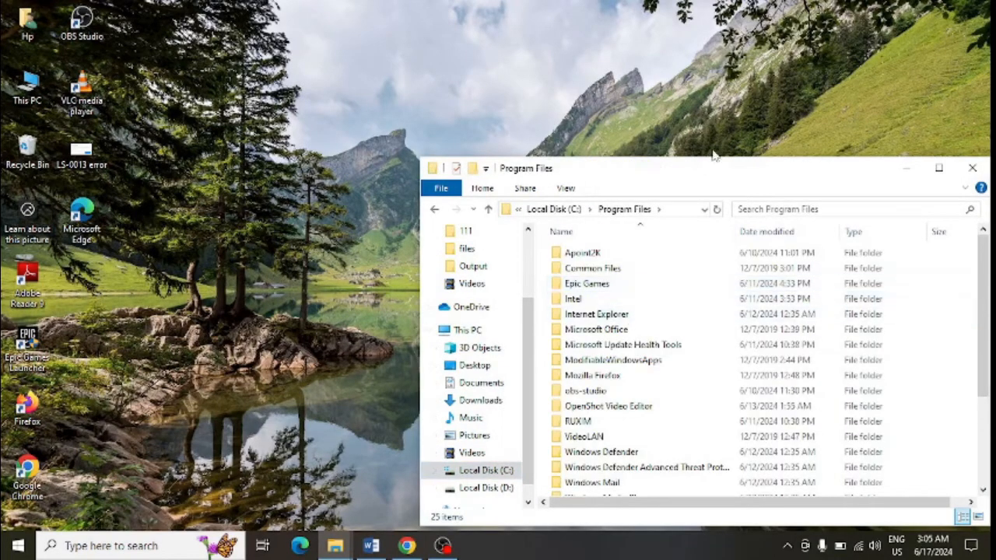
{"action": "left_click", "coordinate": [936, 170]}
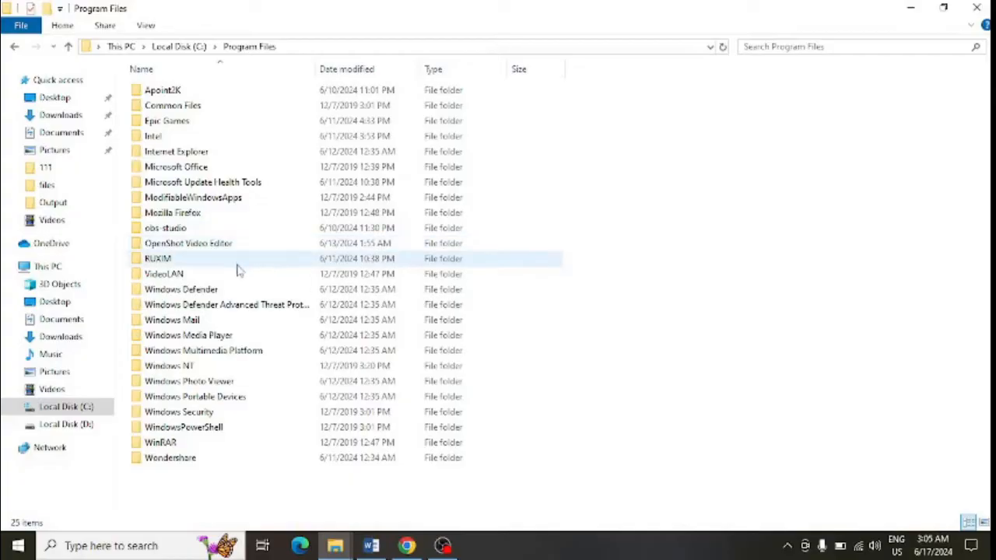
{"action": "right_click", "coordinate": [166, 121]}
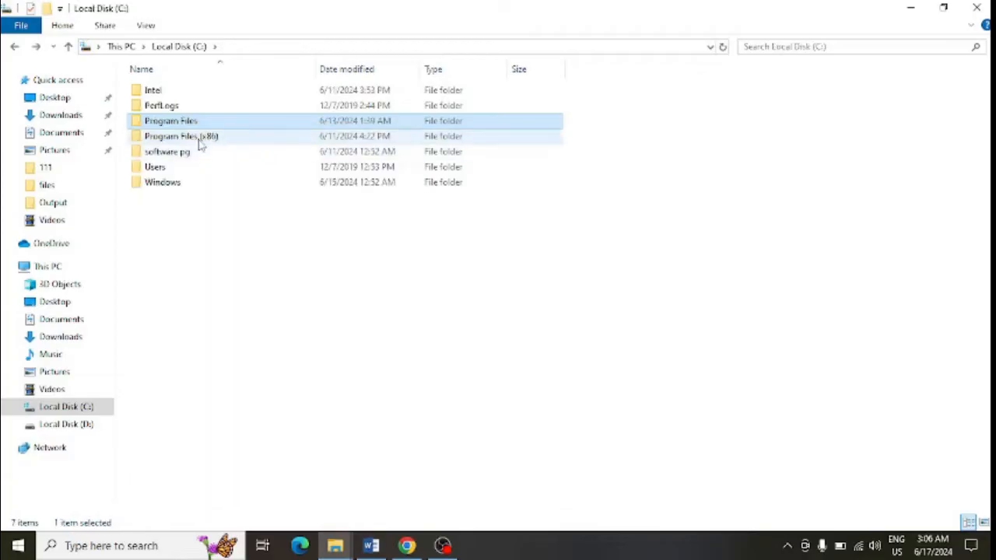
- In Program Files (x86), bring up the Epic Games folder's actions to delete it
{"action": "left_click", "coordinate": [181, 137]}
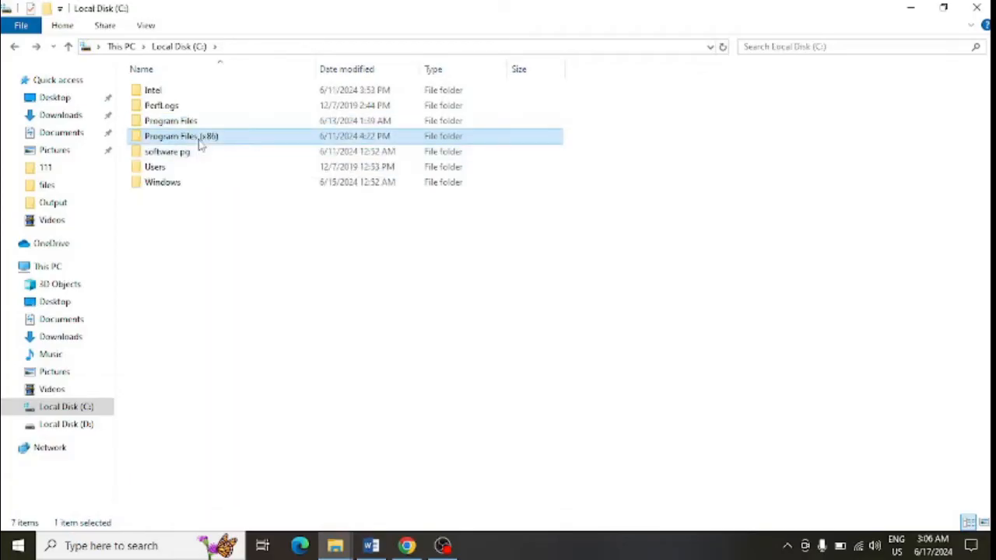
{"action": "double_click", "coordinate": [181, 136]}
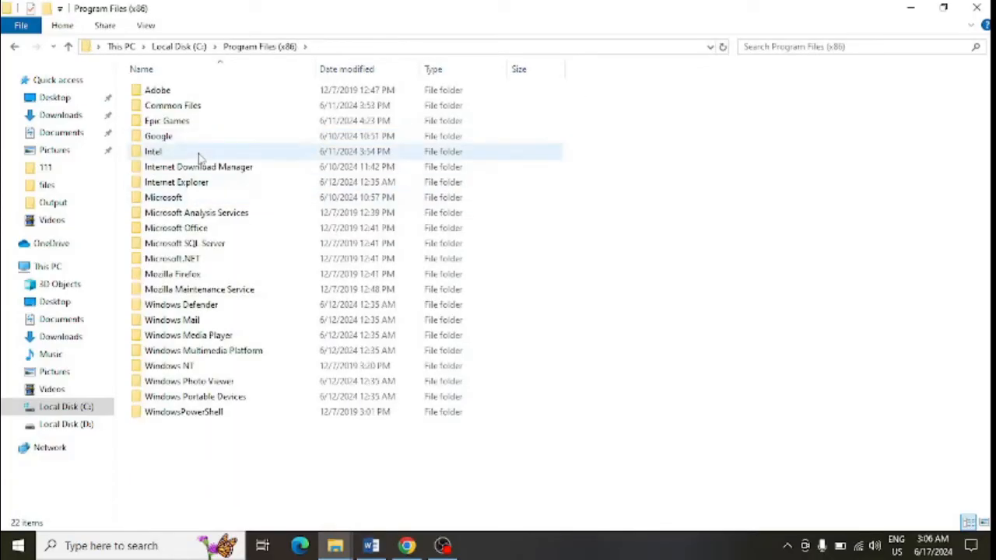
{"action": "mouse_move", "coordinate": [166, 120]}
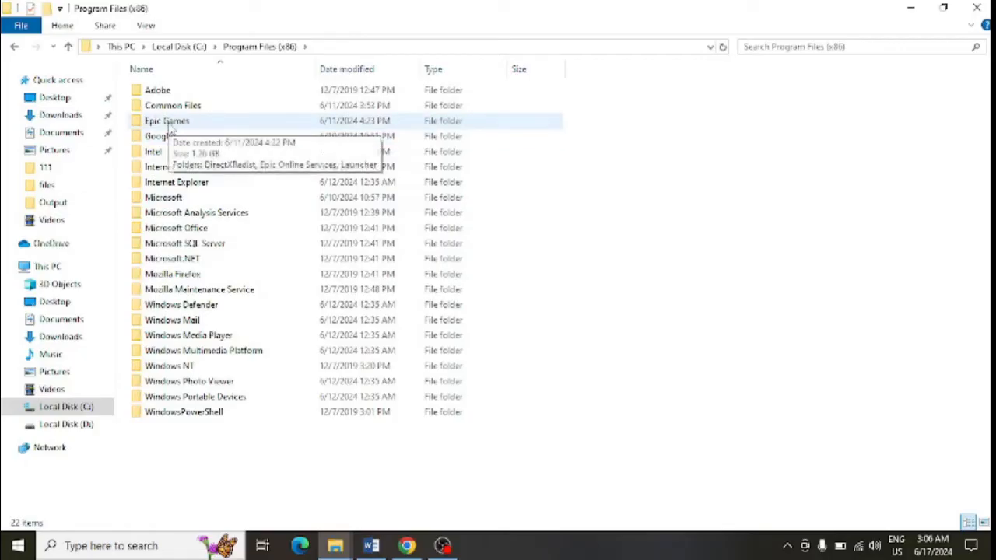
{"action": "right_click", "coordinate": [167, 121]}
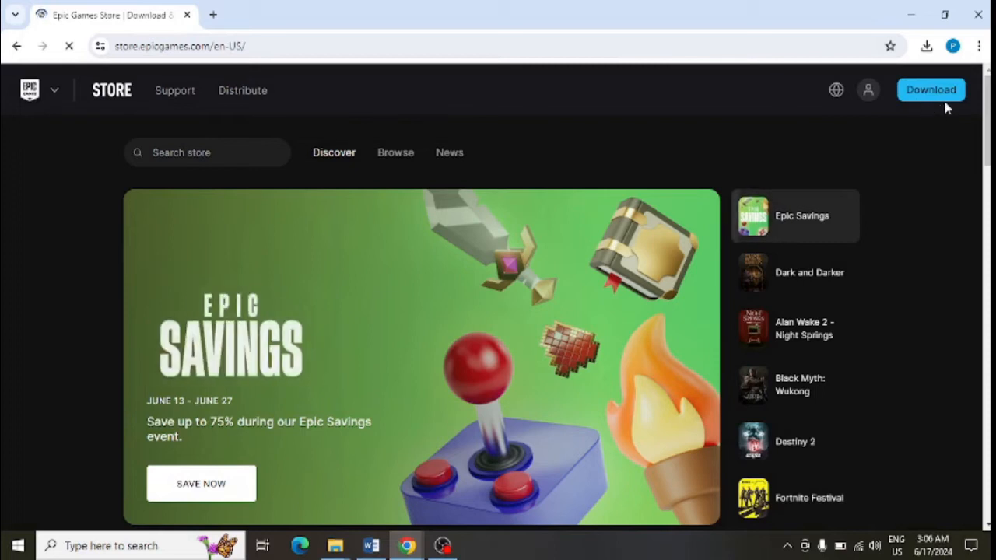
- Click Download on store.epicgames.com to get the launcher installer
{"action": "left_click", "coordinate": [70, 45]}
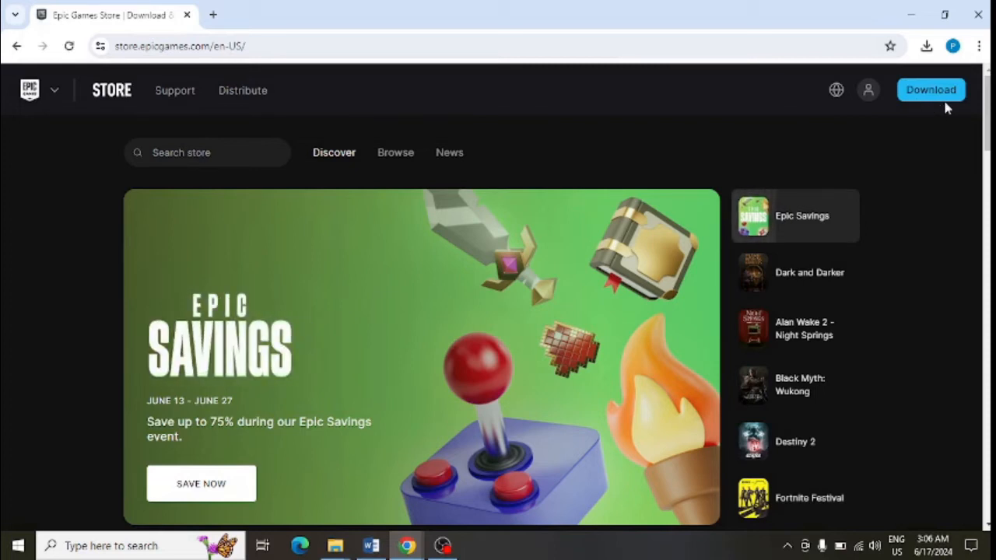